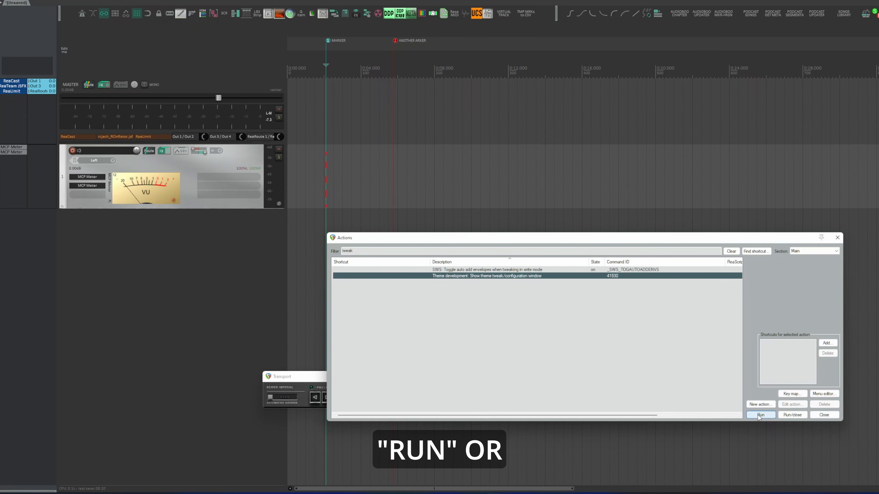
# Run 'Theme development: Show theme tweak/configuration window' from the Actions list.
pyautogui.click(760, 415)
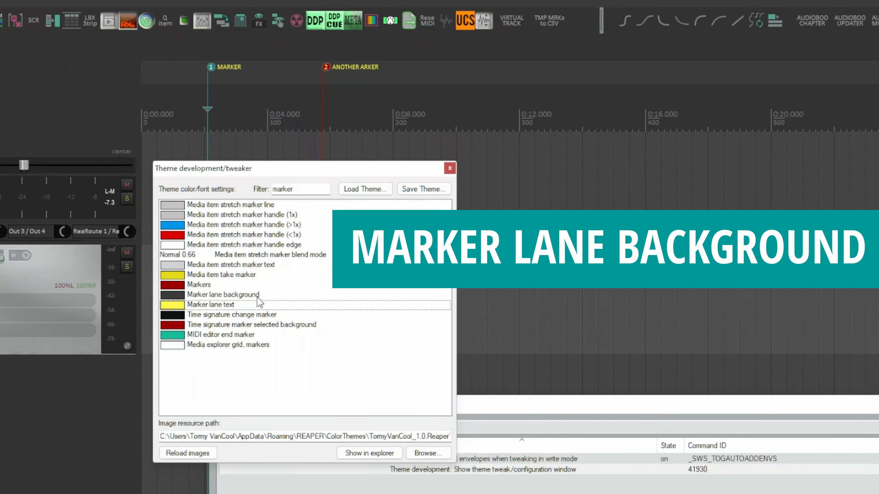
# Set the theme's Marker lane background colour to pure black by dropping luminance to zero.
pyautogui.doubleClick(172, 294)
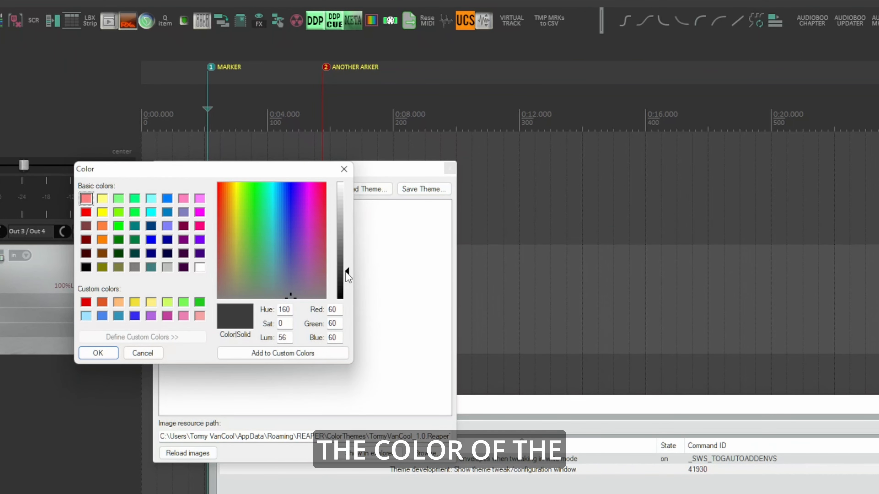
pyautogui.moveTo(346, 275); pyautogui.dragTo(347, 297)
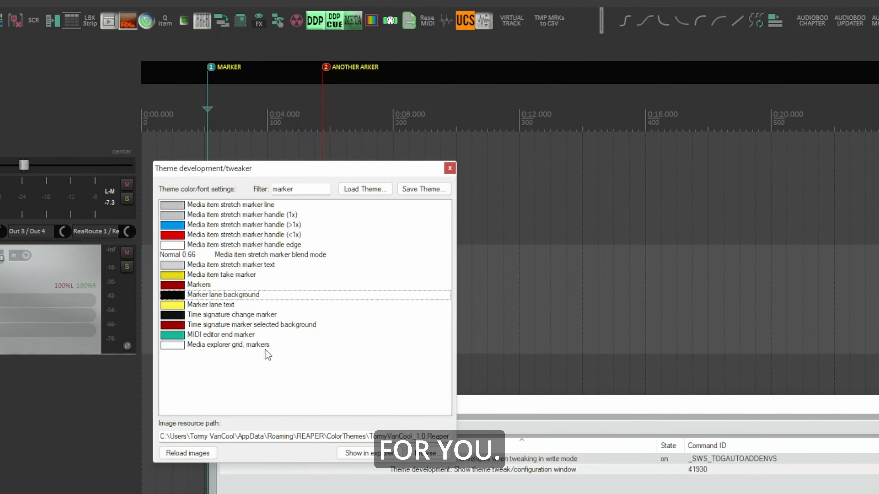
# Reload the currently used theme via Load Theme so the colour change takes effect.
pyautogui.click(417, 112)
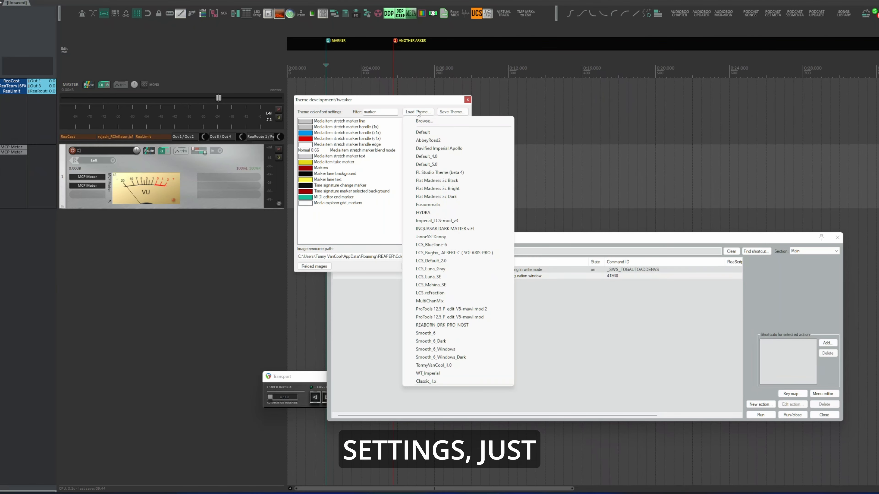
pyautogui.click(433, 365)
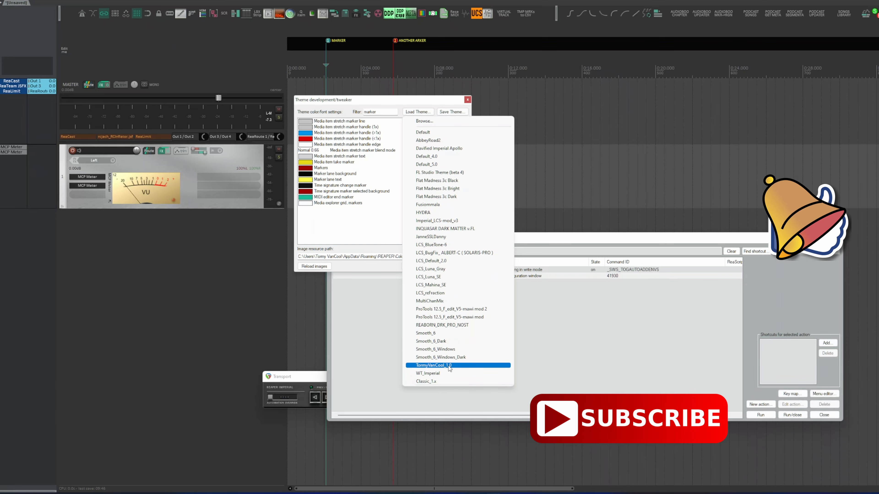
pyautogui.click(432, 366)
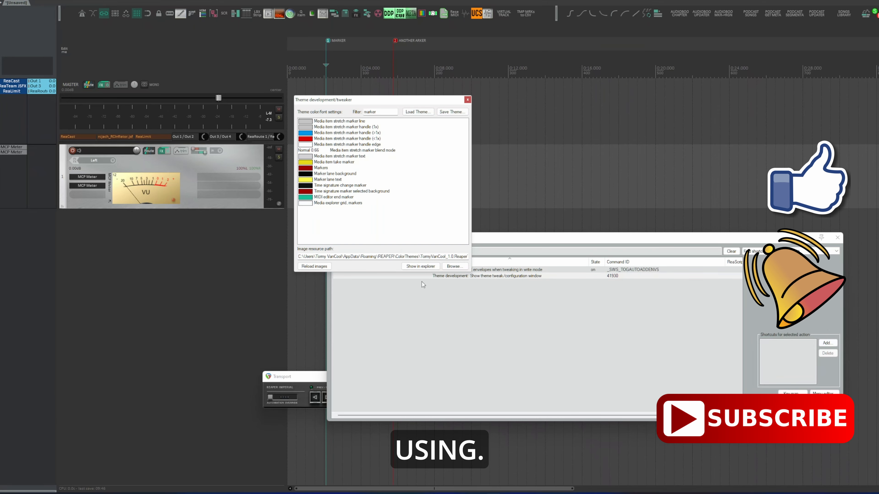